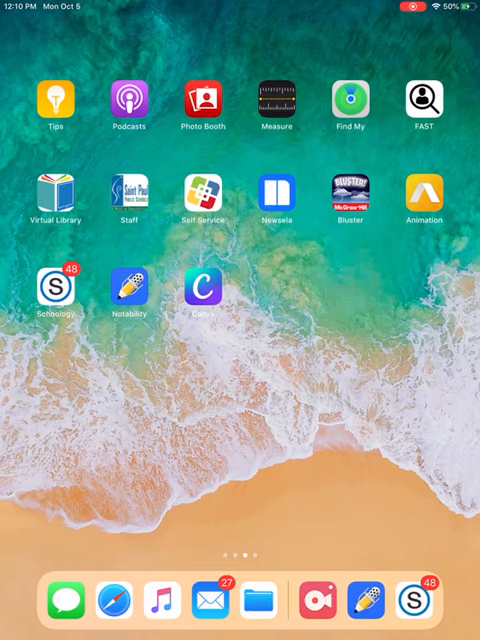
# - Launch Schoology from the Home Screen to the Earth Science 8: 151 course materials
pyautogui.click(62, 288)
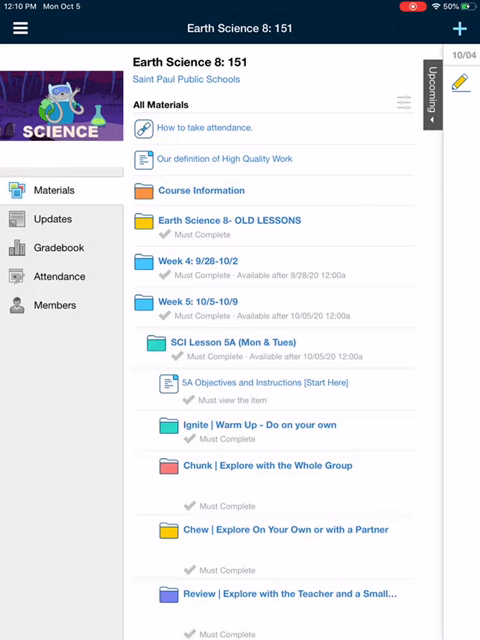
# - Find and enter the '5A Chew | Practice: I2 Method' assignment in the materials list
pyautogui.scroll(-3)
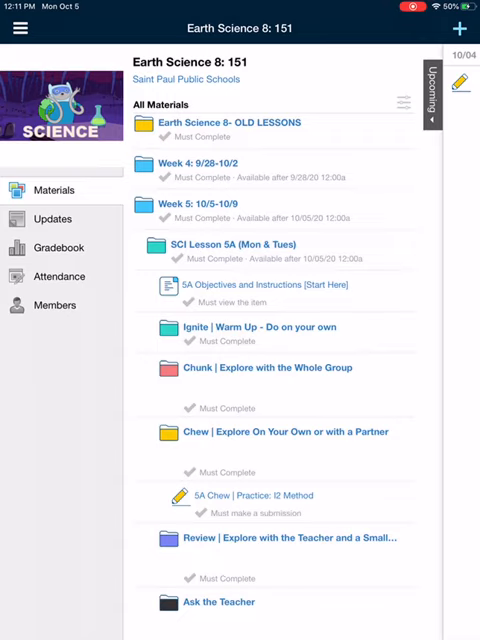
pyautogui.click(260, 496)
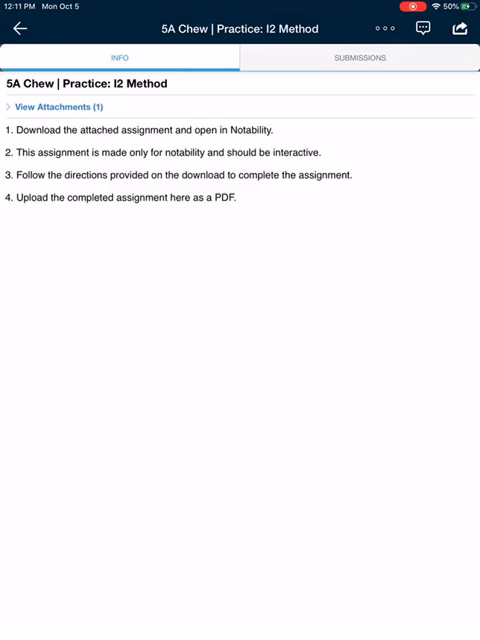
# - Reveal the attachments and load 'I squared Notes and Practice.note', which Schoology cannot preview
pyautogui.click(56, 106)
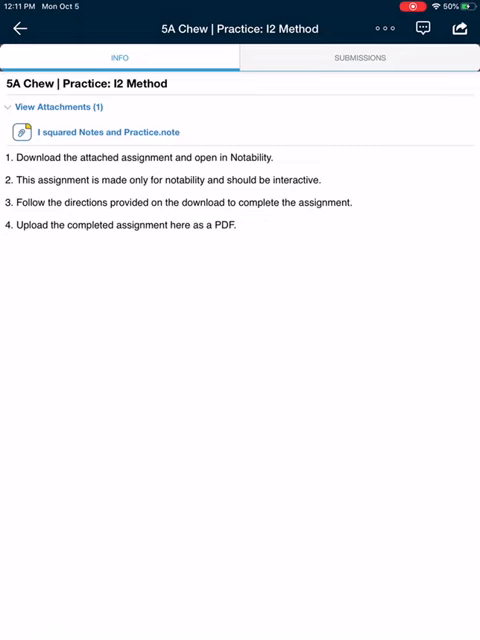
pyautogui.click(108, 132)
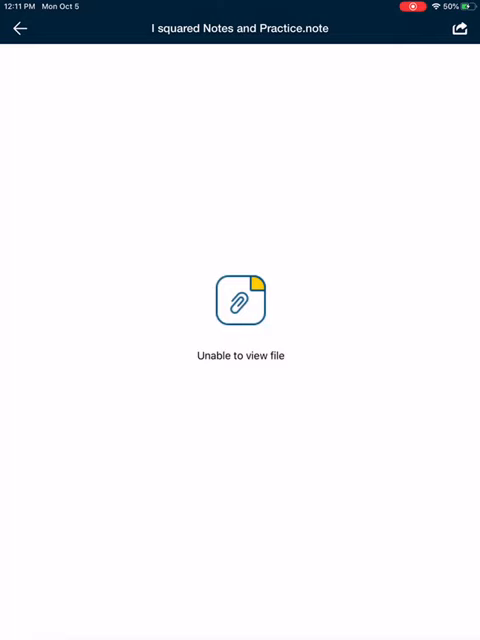
# - Share the file to Notability as a new note with Subject set to Earth science 8
pyautogui.click(460, 28)
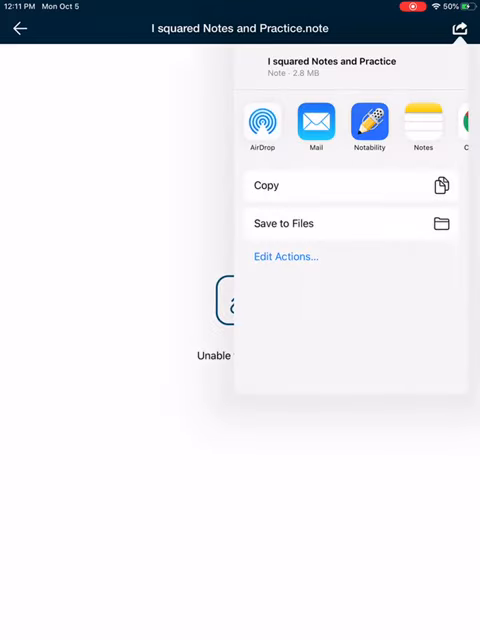
pyautogui.click(368, 120)
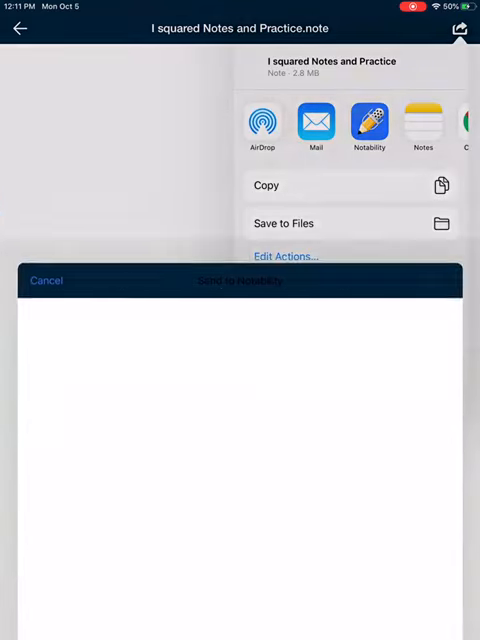
pyautogui.click(368, 124)
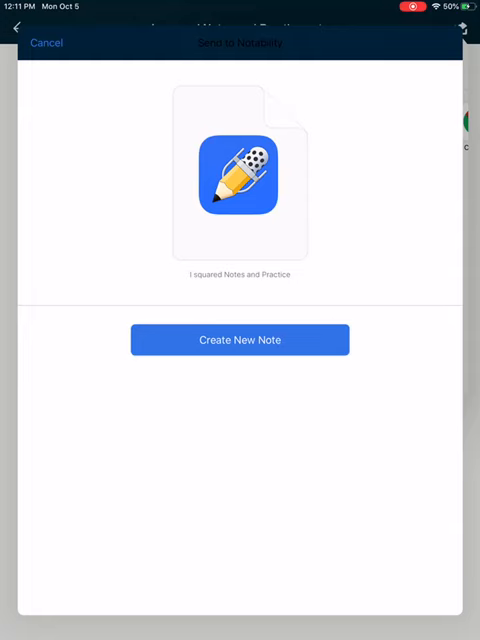
pyautogui.click(240, 340)
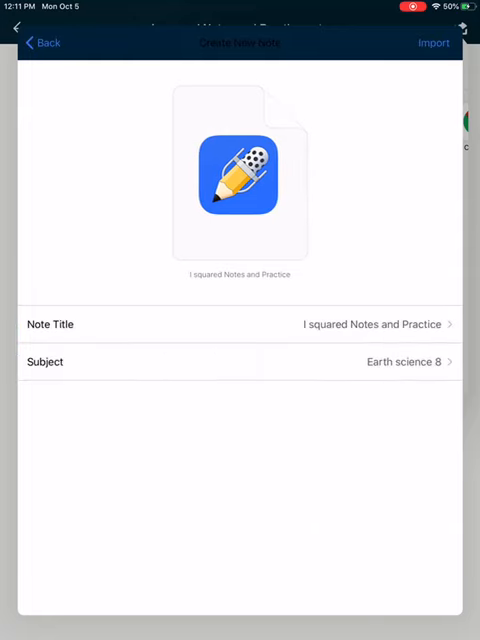
pyautogui.click(240, 360)
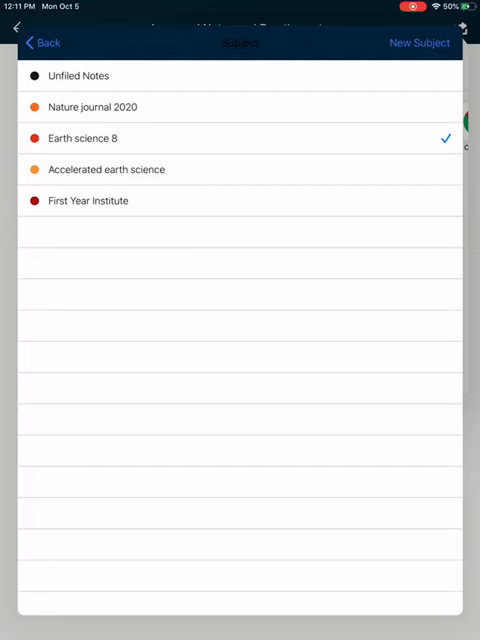
pyautogui.click(84, 138)
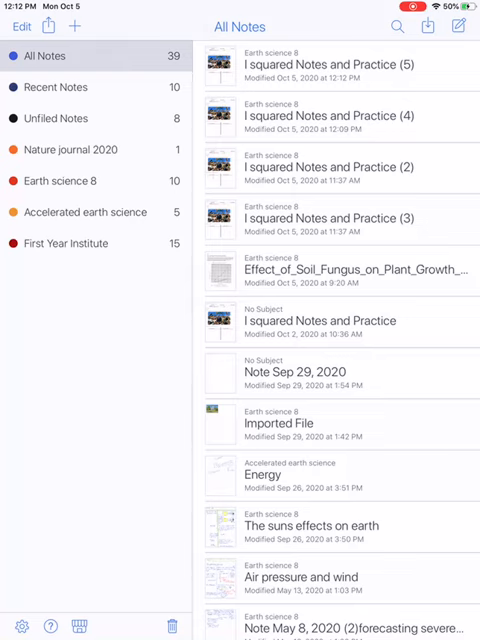
# - Load 'I squared Notes and Practice (5)' from the top of the All Notes list
pyautogui.click(62, 180)
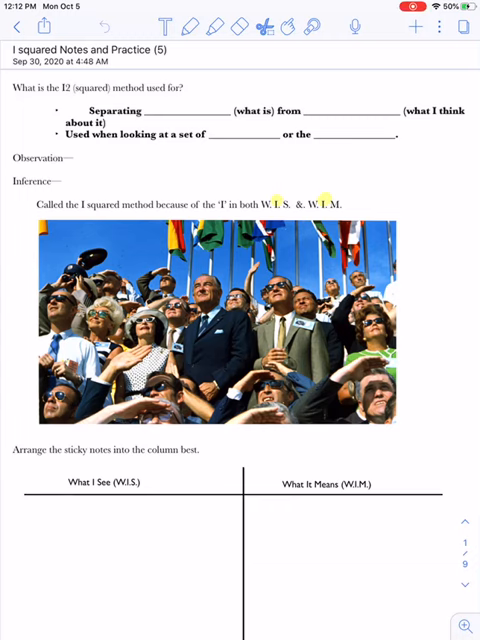
# - Scroll past the photo down to the W.I.S./W.I.M. table and the sticky notes
pyautogui.scroll(-3)
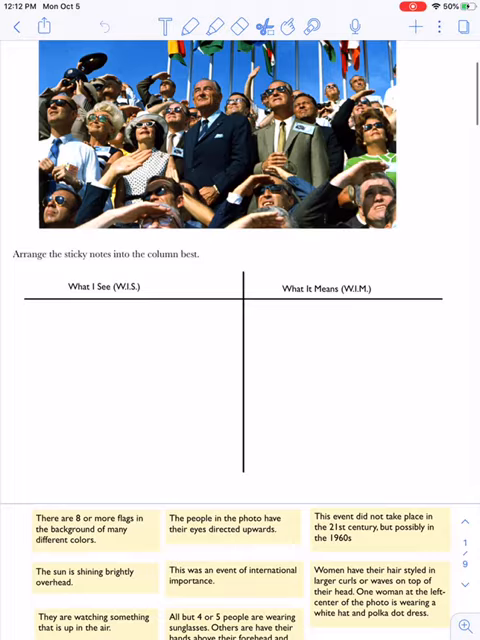
pyautogui.scroll(-3)
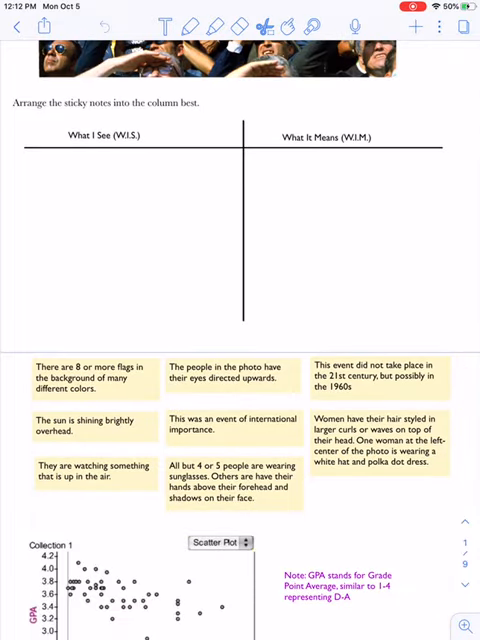
pyautogui.scroll(-3)
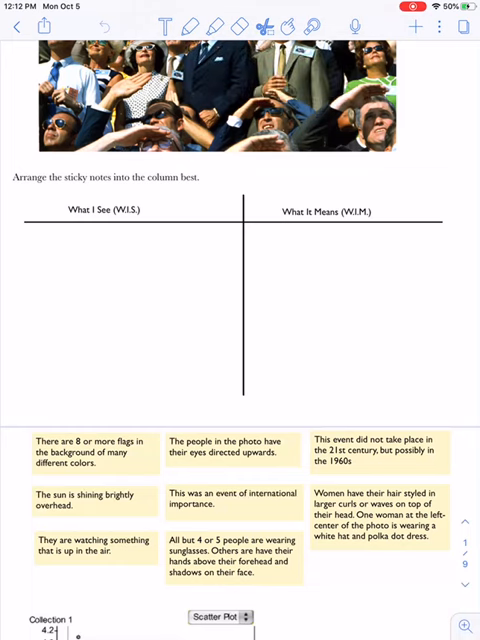
# - Copy the '8 or more flags' sticky note and paste it into the table's W.I.M. column
pyautogui.click(92, 452)
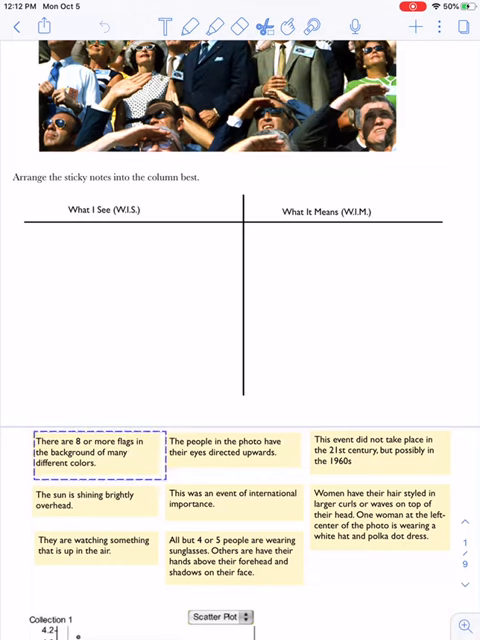
pyautogui.click(96, 452)
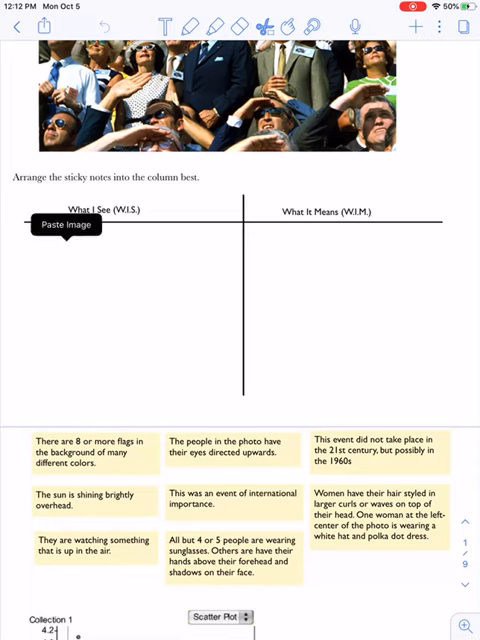
pyautogui.moveTo(92, 448); pyautogui.dragTo(228, 270)
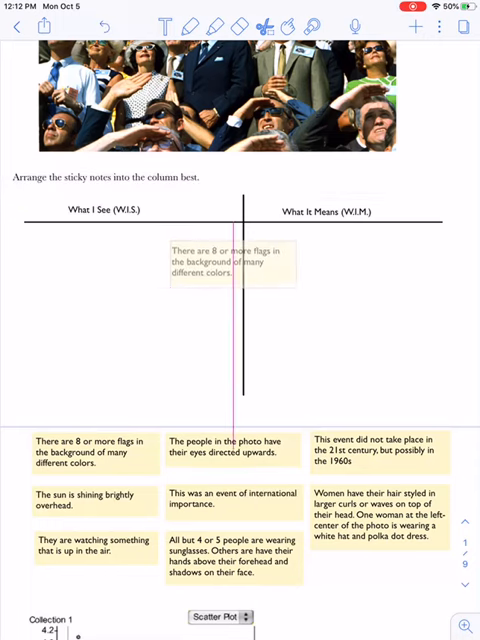
pyautogui.moveTo(224, 268); pyautogui.dragTo(332, 278)
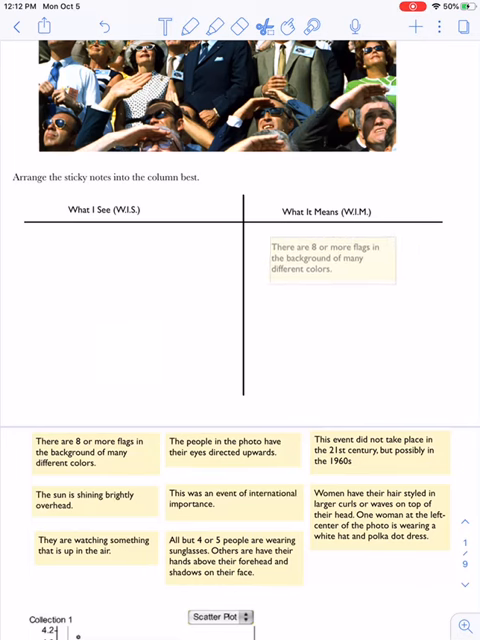
pyautogui.click(336, 272)
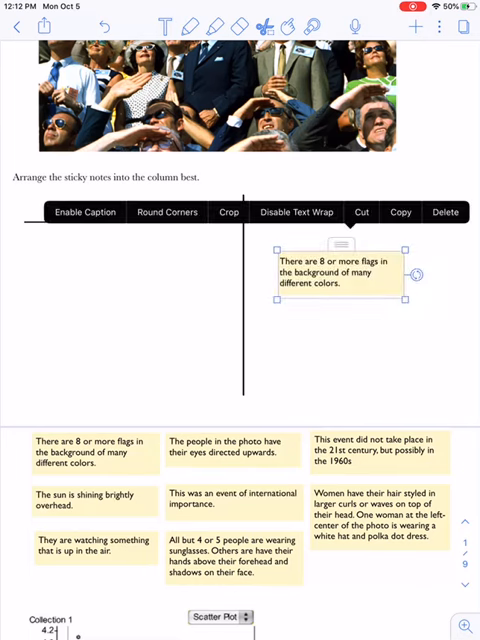